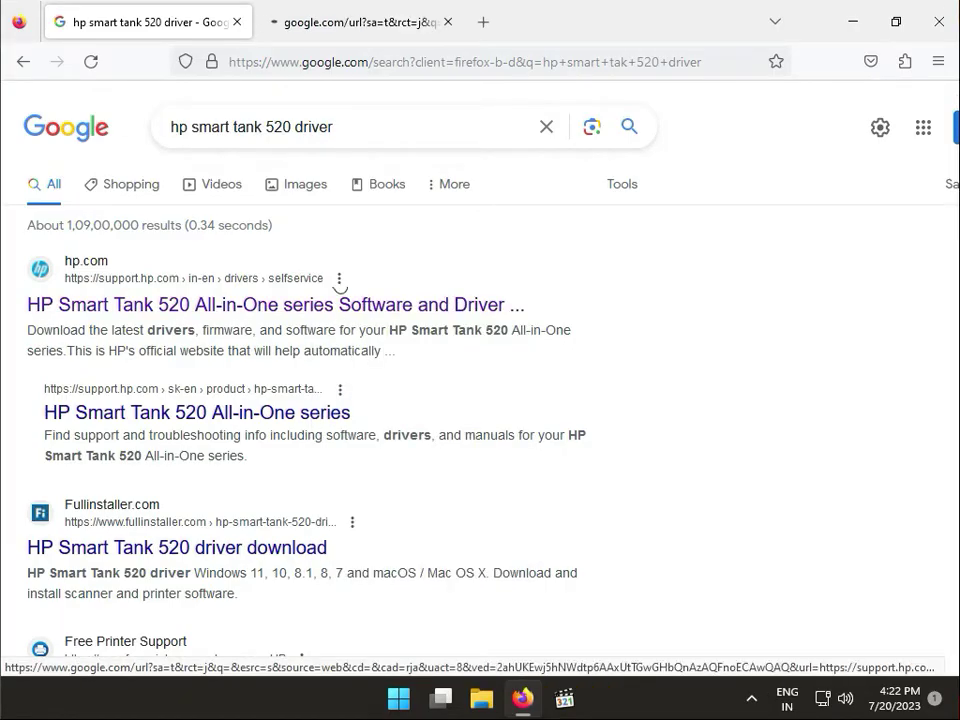
Land on HP's Smart Tank 520 driver page from the support.hp.com result and dismiss the Windows 11 notice.
left_click(275, 304)
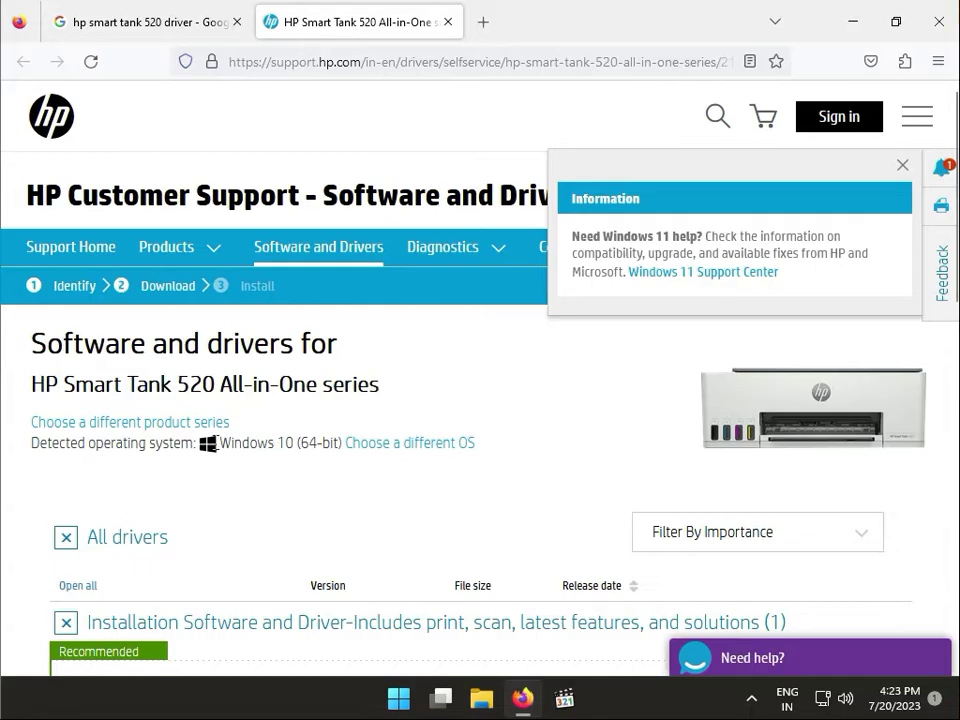
double_click(275, 443)
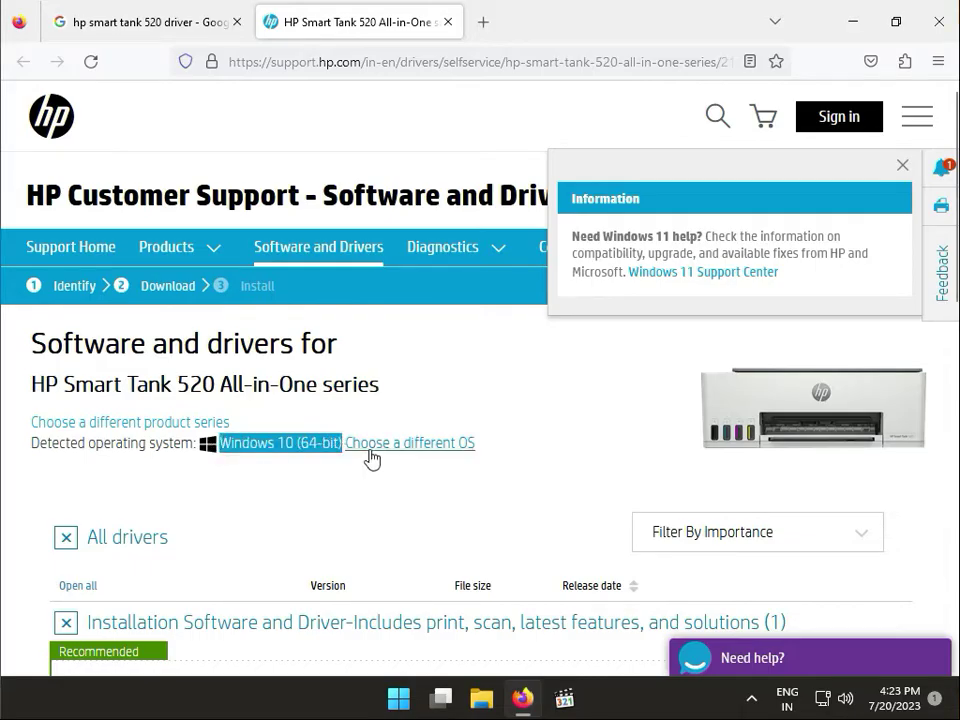
left_click(901, 164)
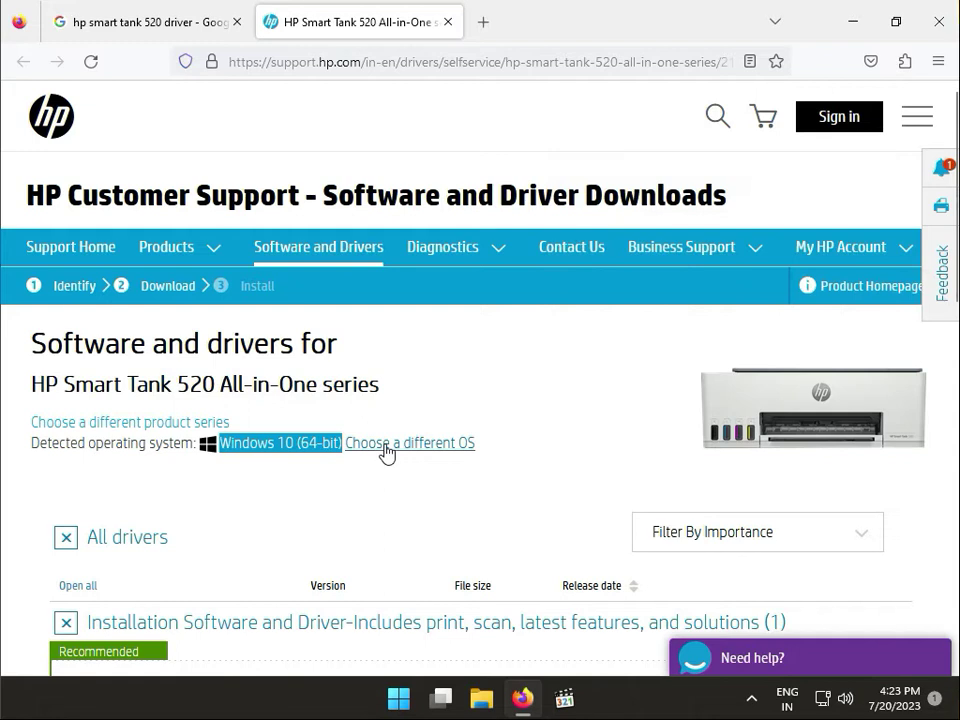
Change the detected OS to Windows, version Windows 11, and apply it so the driver list recompiles.
left_click(409, 443)
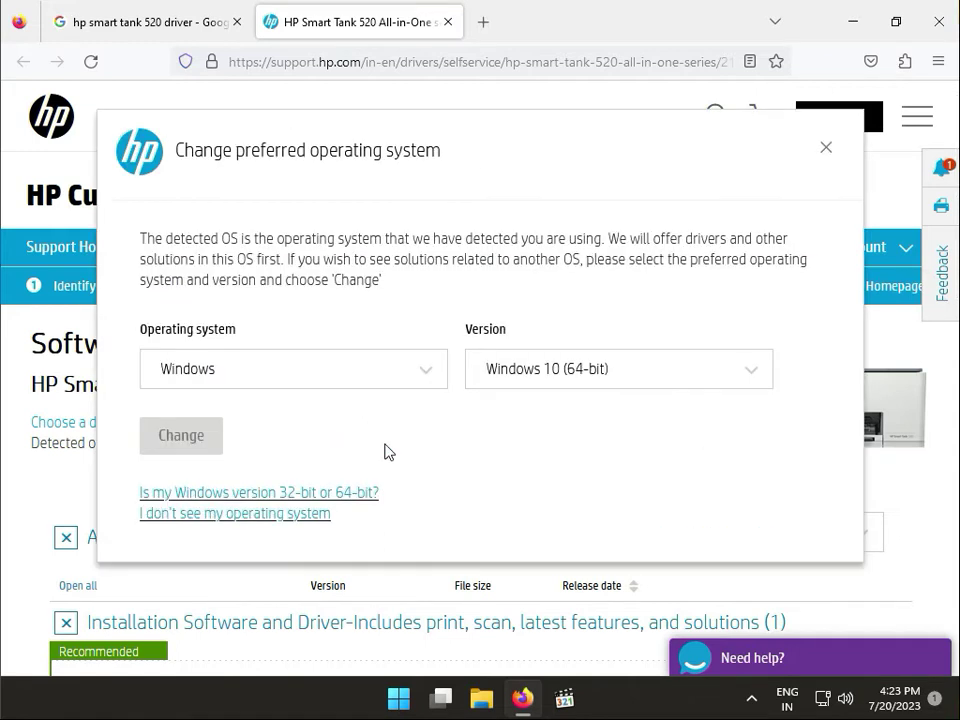
left_click(293, 368)
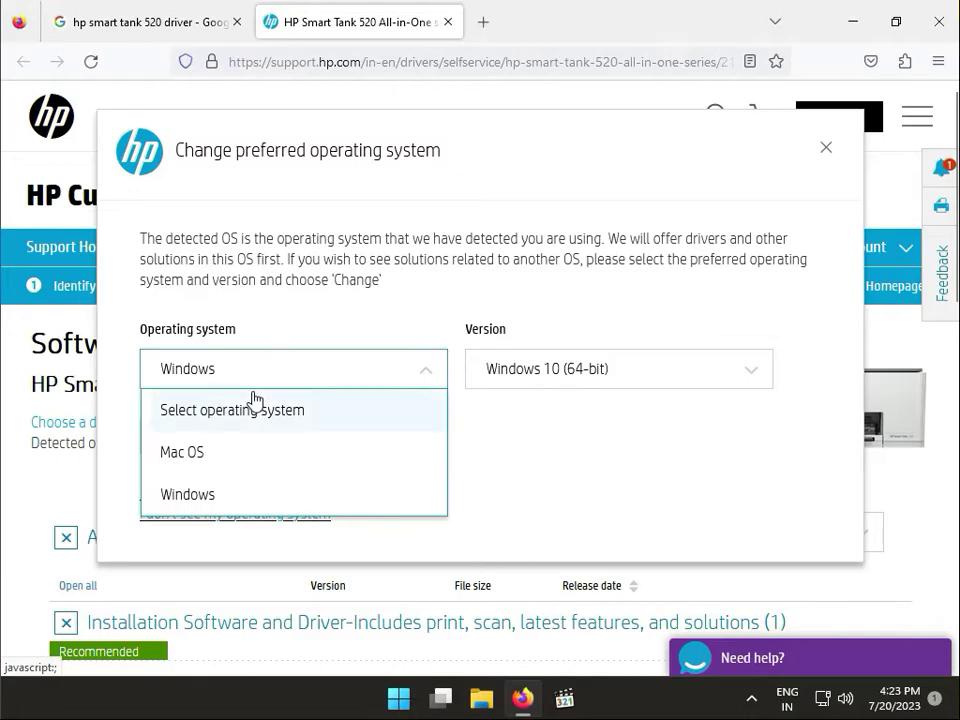
mouse_move(260, 494)
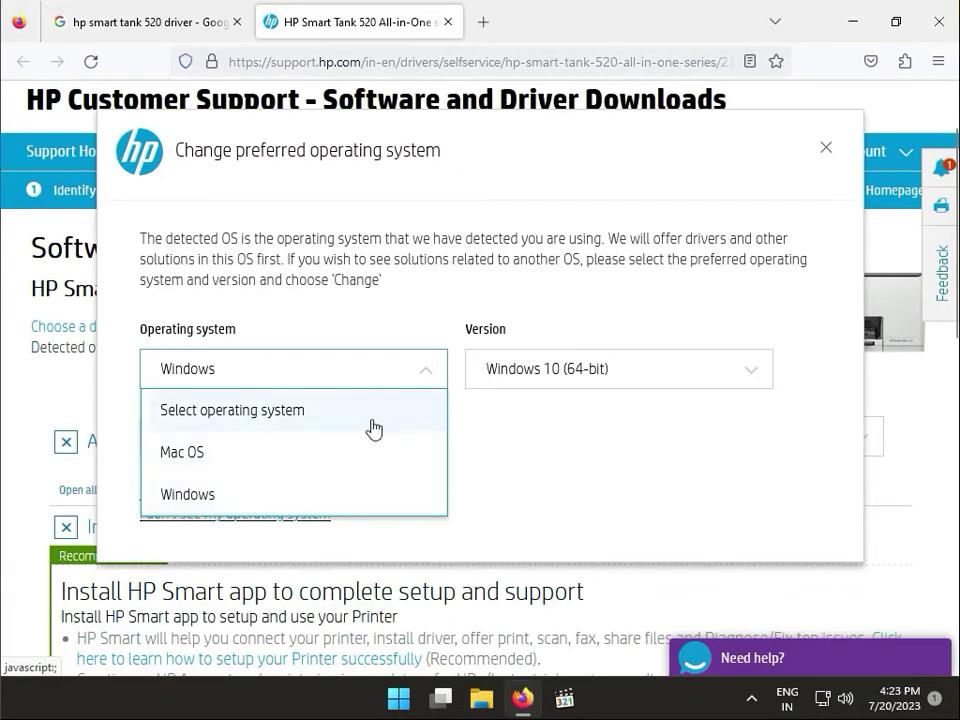
left_click(188, 494)
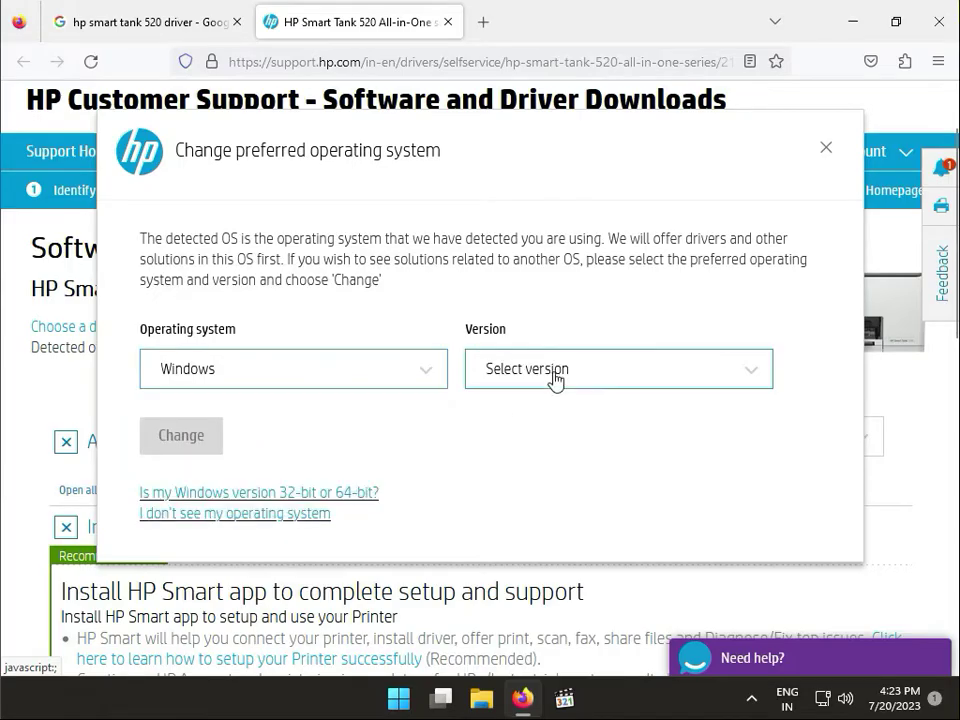
left_click(618, 368)
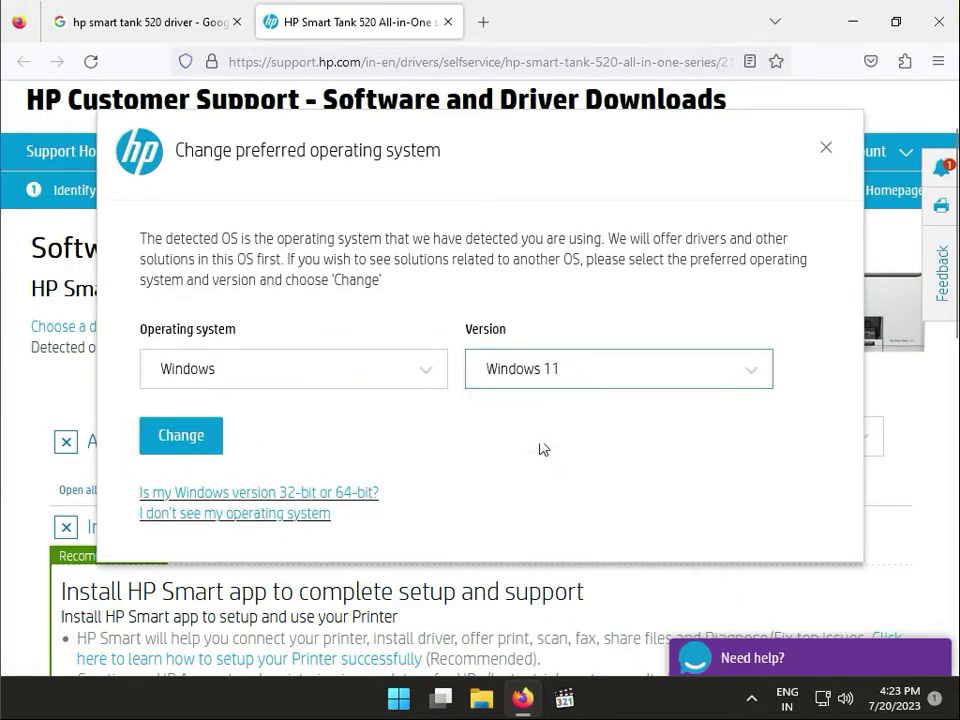
left_click(181, 435)
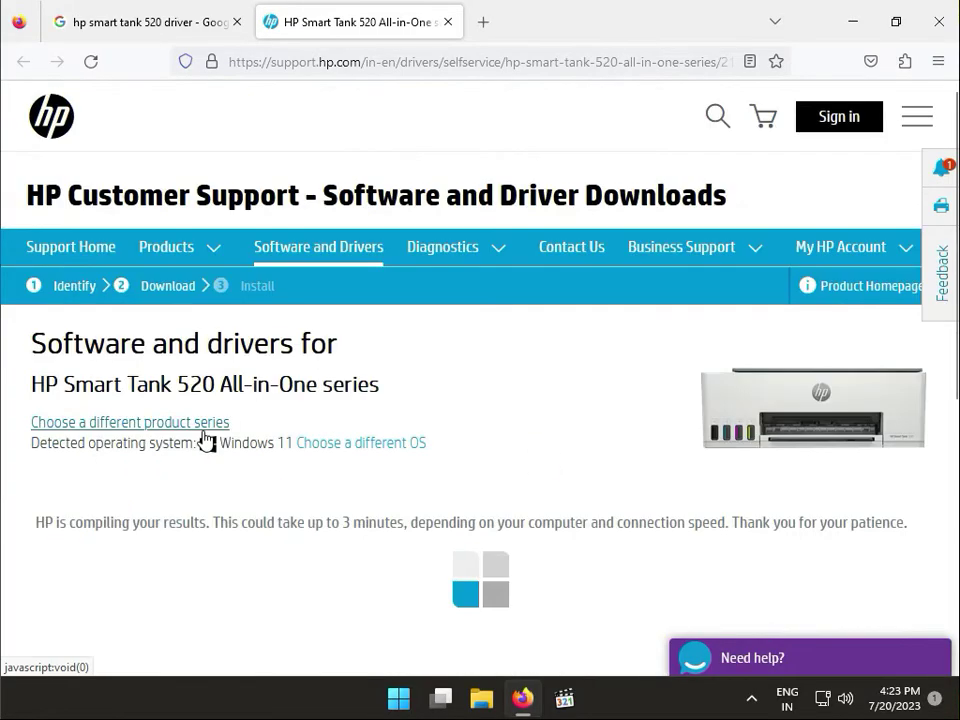
Expand the Driver-Universal Scan Driver and Basic Drivers categories to reveal the Basic Feature scan package.
scroll("down", 3)
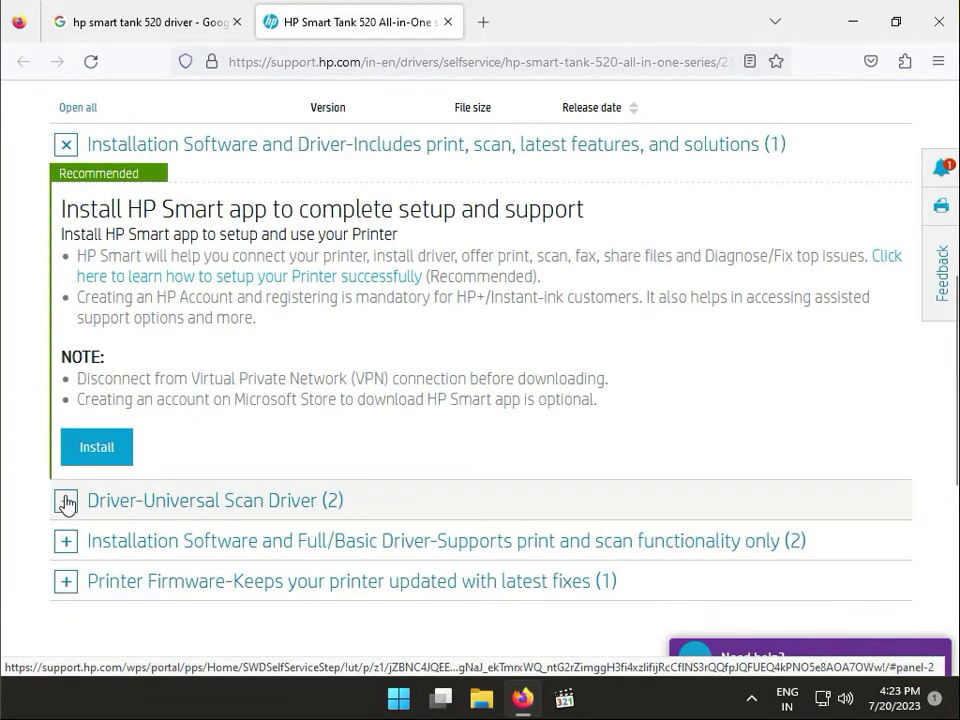
left_click(66, 500)
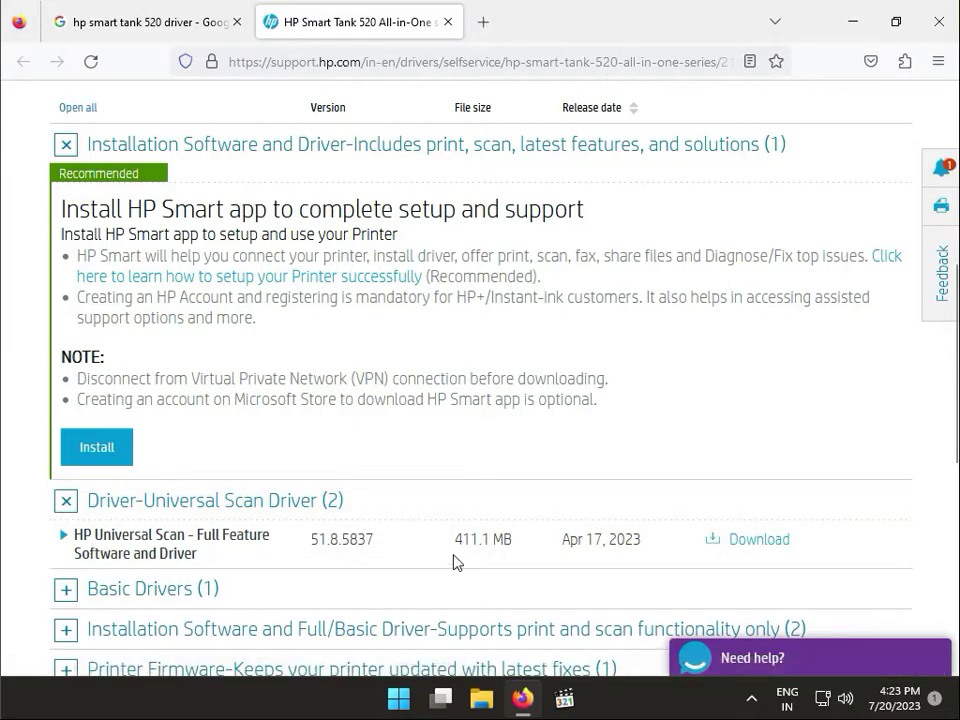
mouse_move(230, 543)
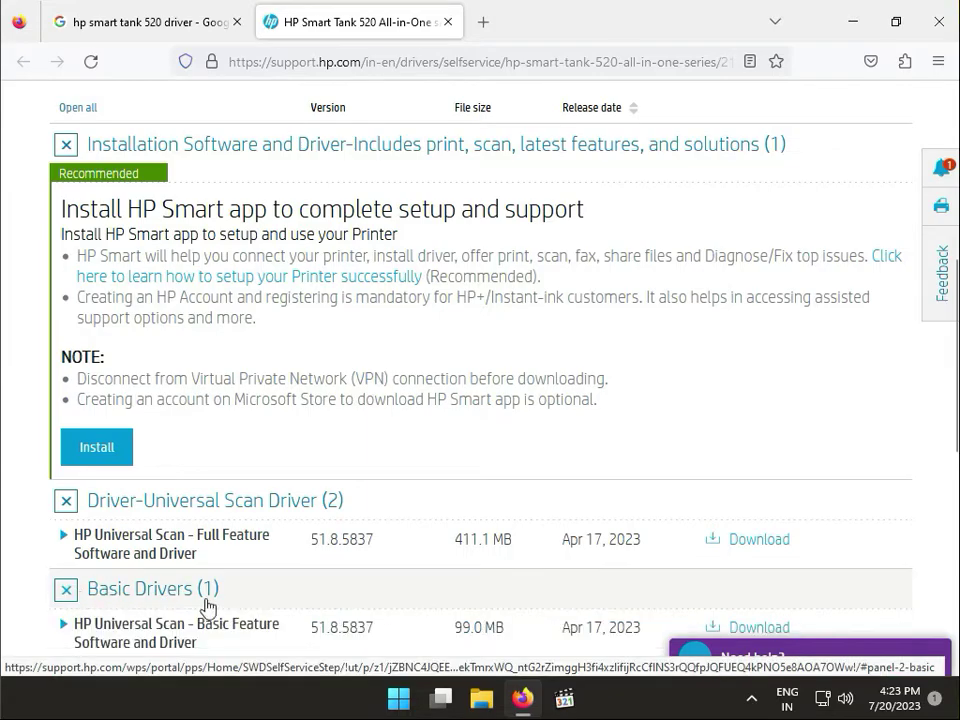
scroll("down", 3)
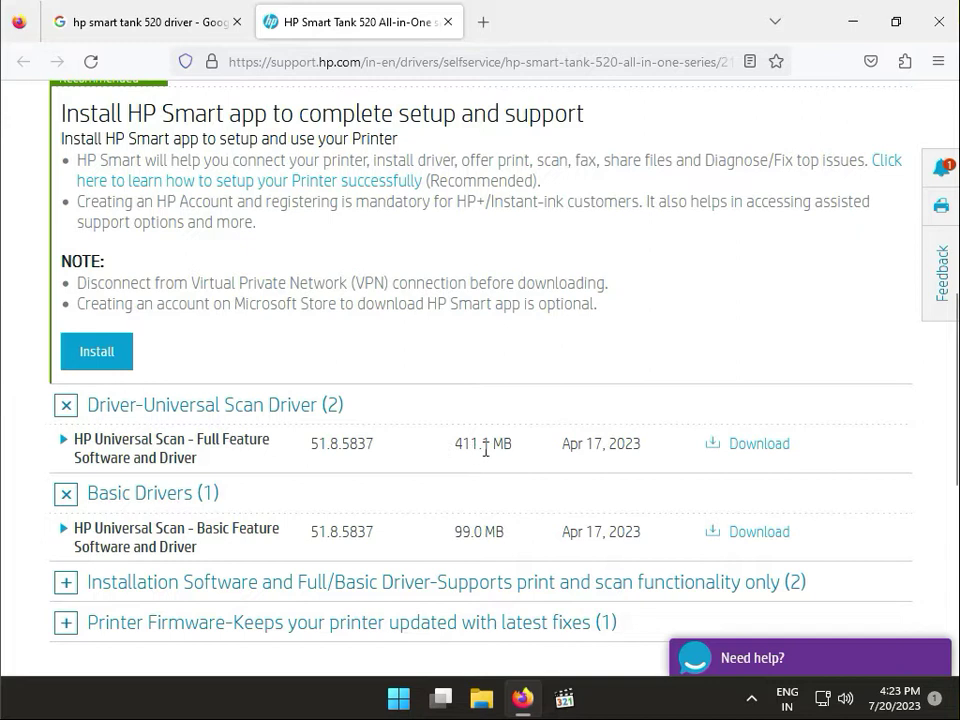
mouse_move(759, 531)
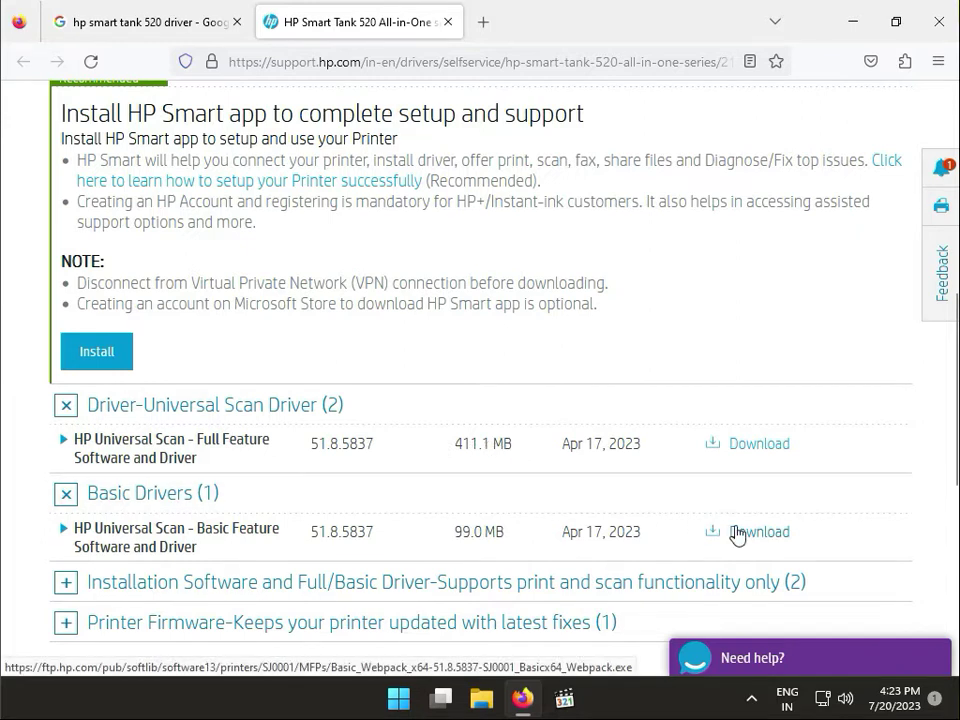
mouse_move(185, 493)
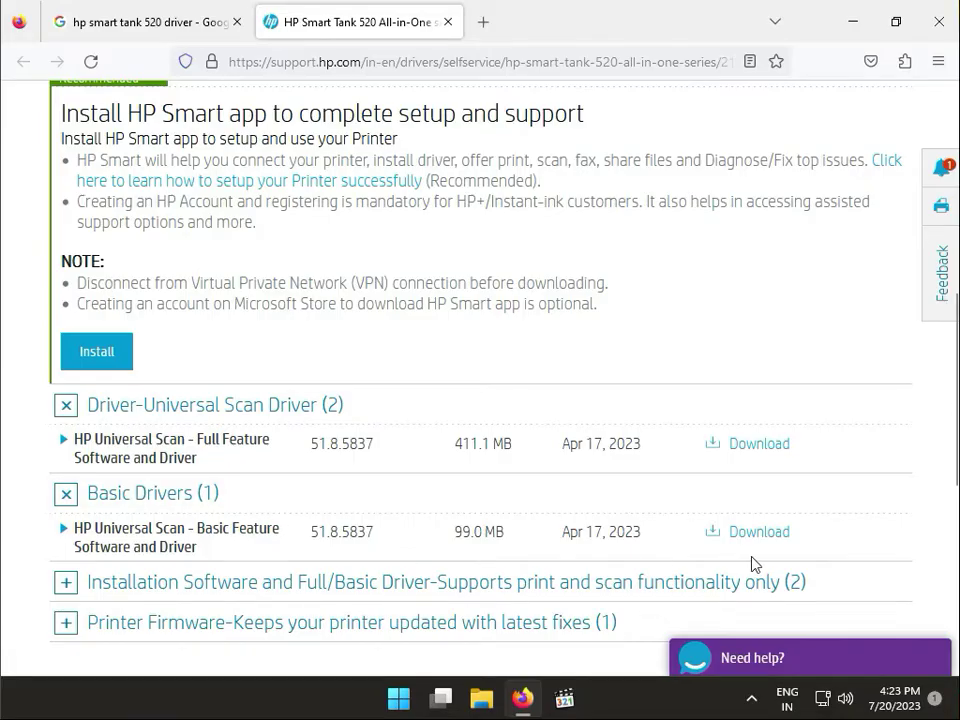
Download the Universal Scan Basic Feature driver HP-DQEX5.exe and minimize Firefox to reach the desktop.
left_click(758, 531)
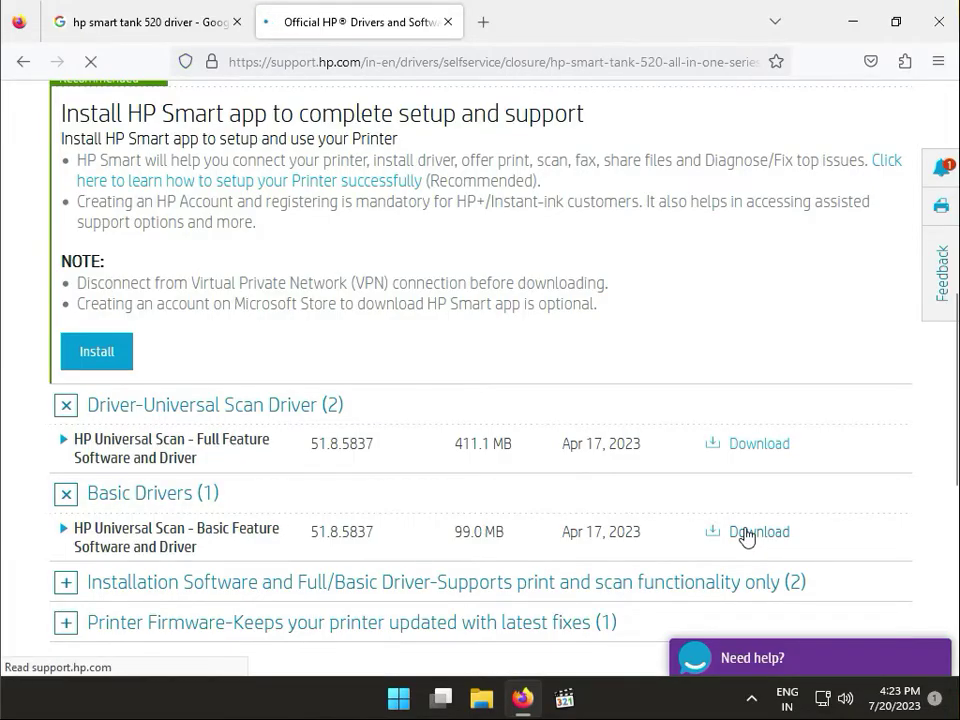
left_click(758, 531)
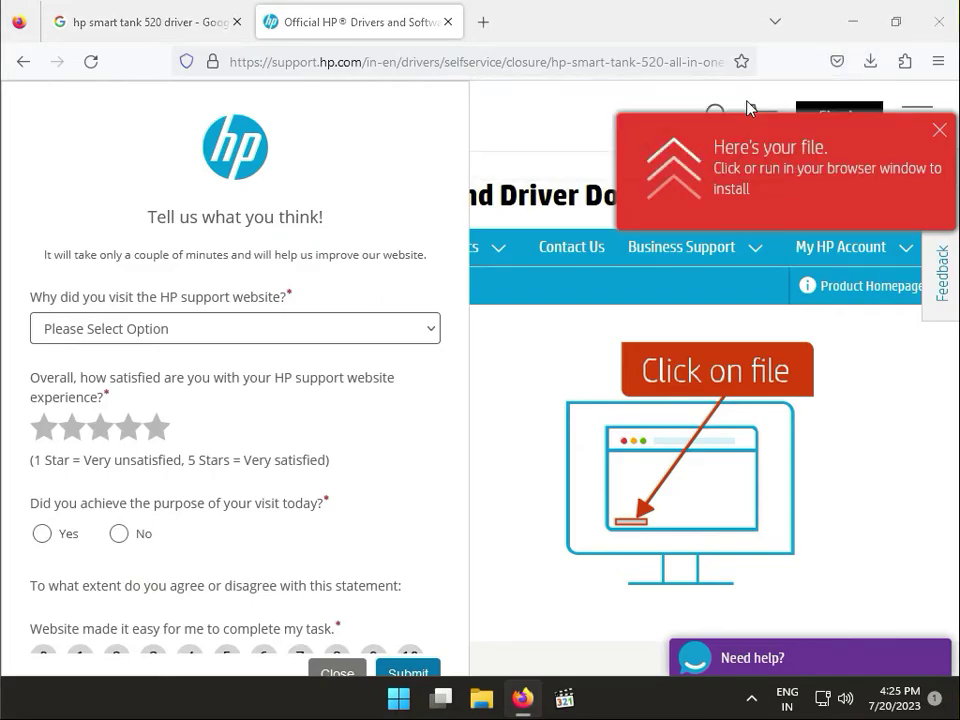
mouse_move(793, 96)
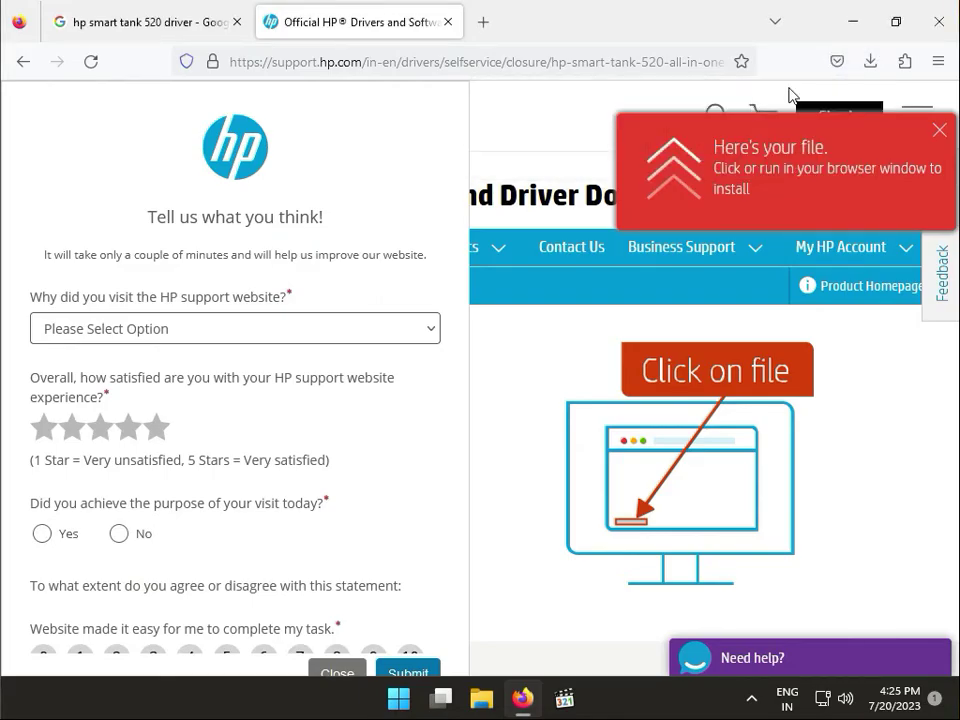
mouse_move(853, 21)
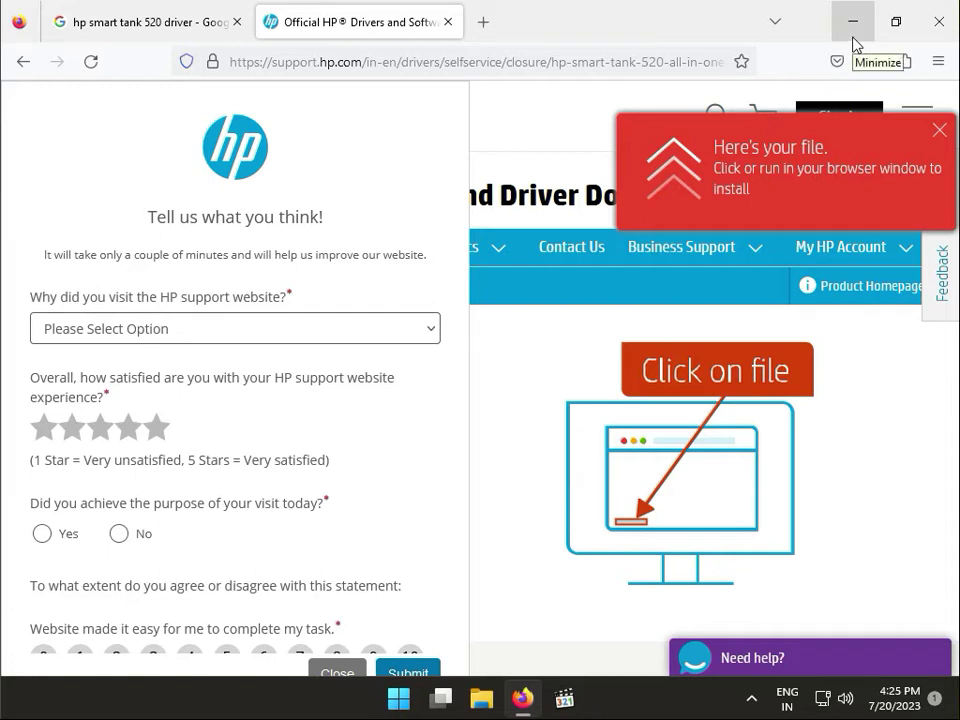
left_click(852, 21)
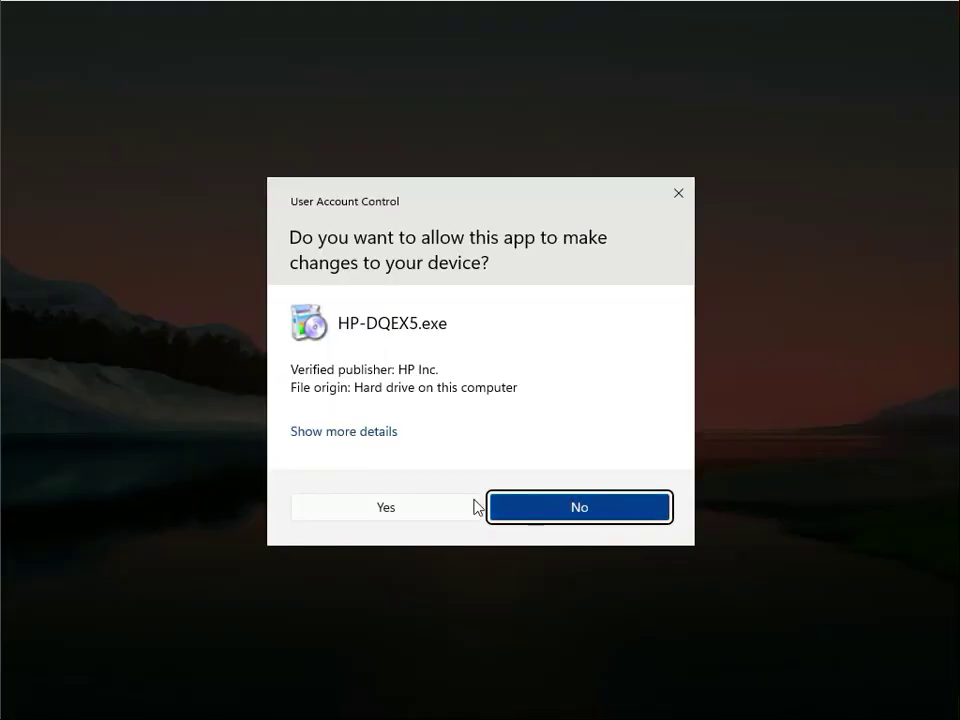
Allow the installer in User Account Control and continue past the Let's get started screen.
left_click(578, 507)
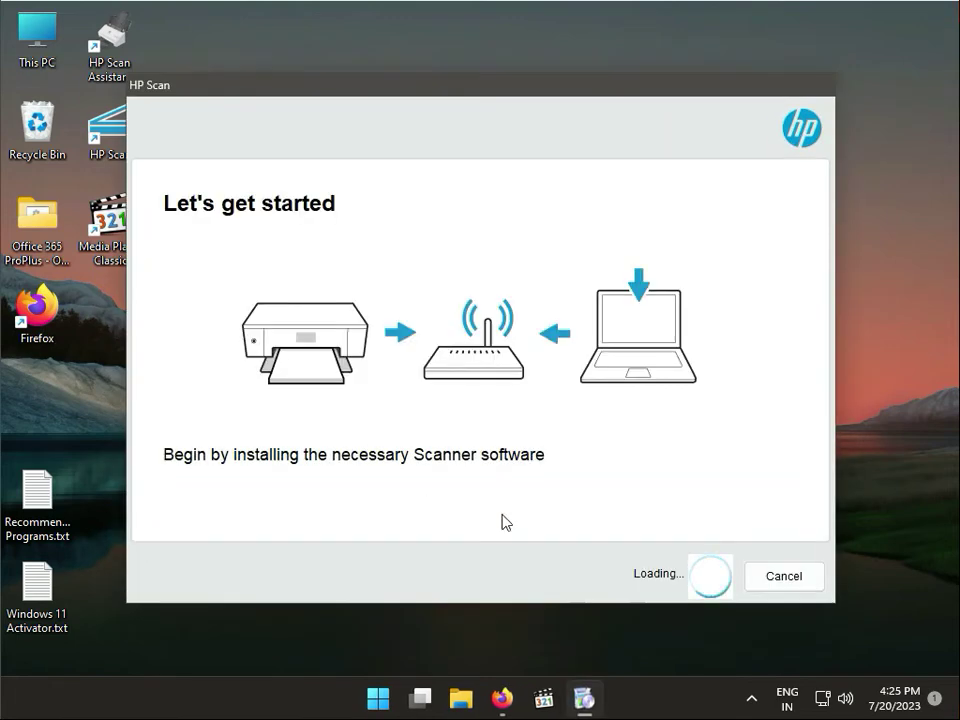
mouse_move(597, 537)
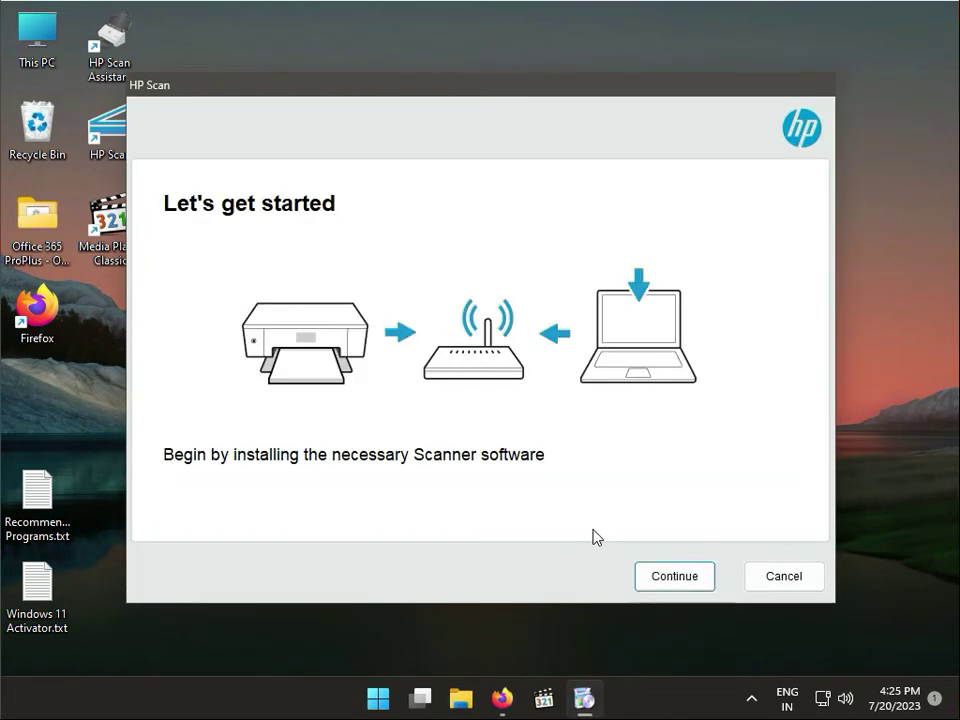
left_click(783, 576)
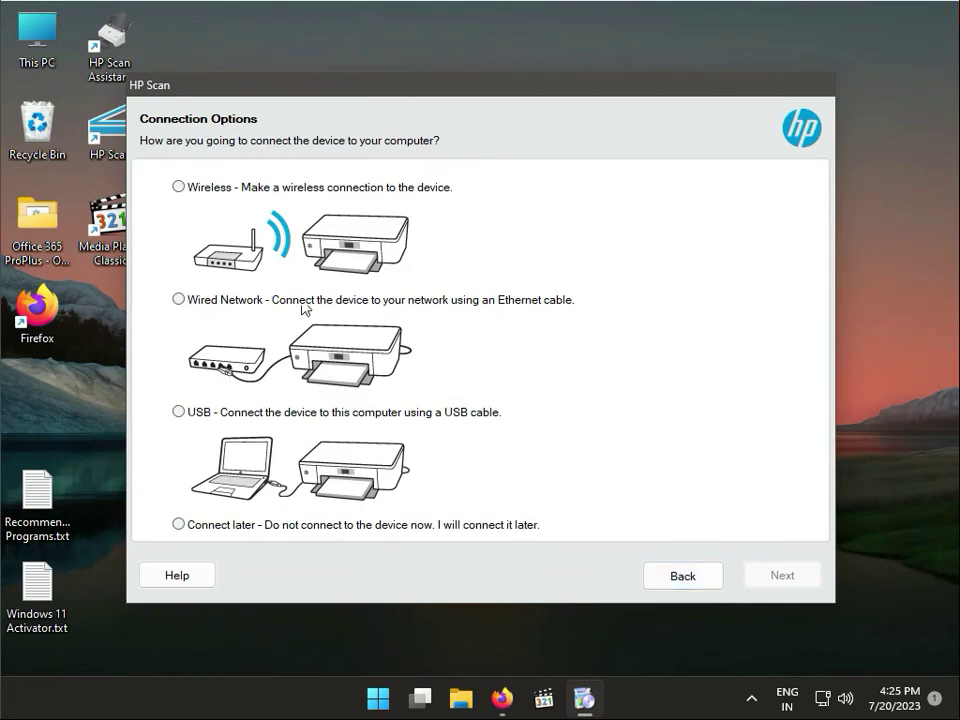
mouse_move(317, 416)
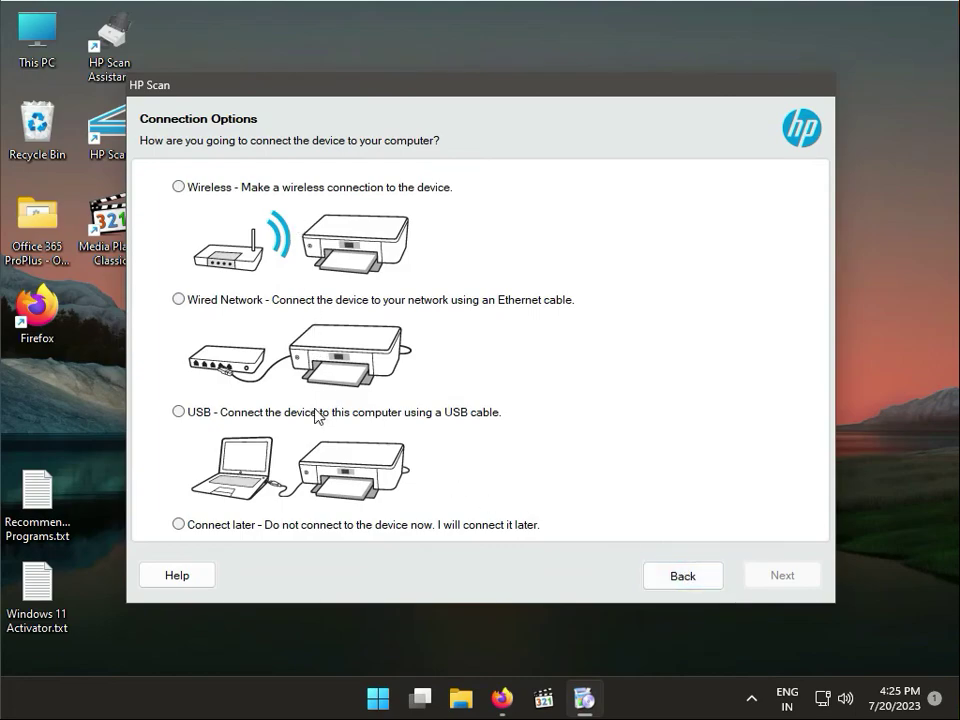
mouse_move(280, 248)
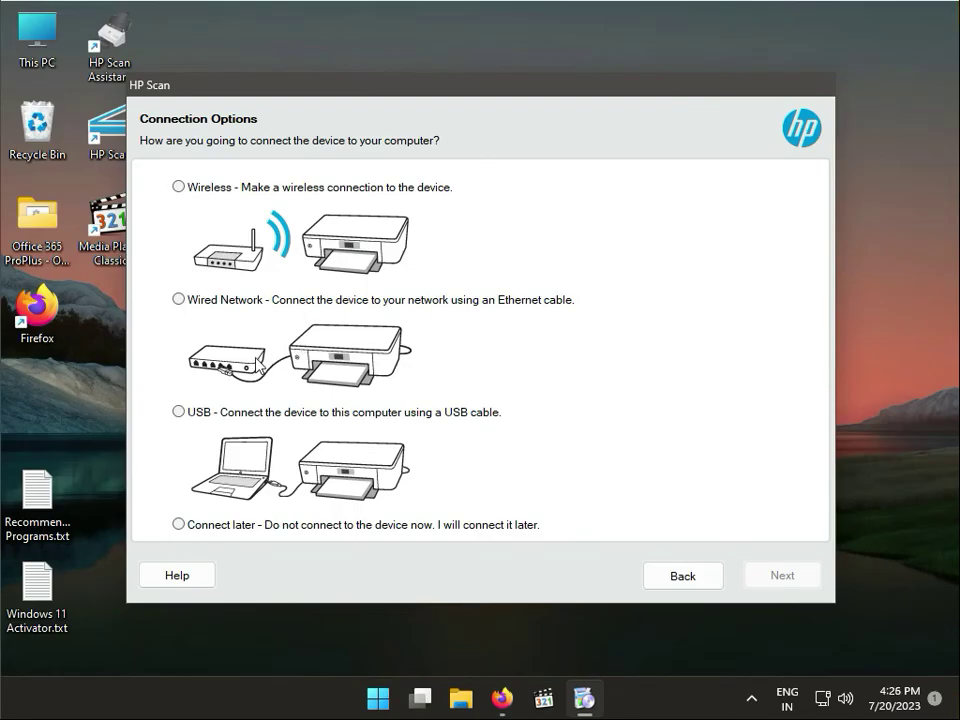
mouse_move(220, 435)
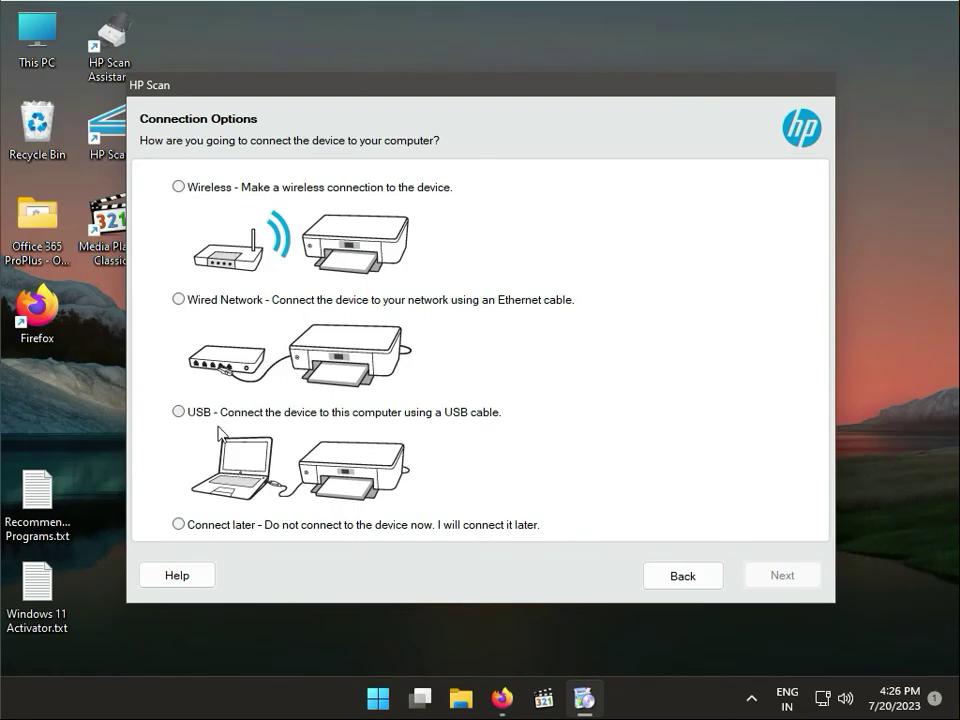
mouse_move(260, 437)
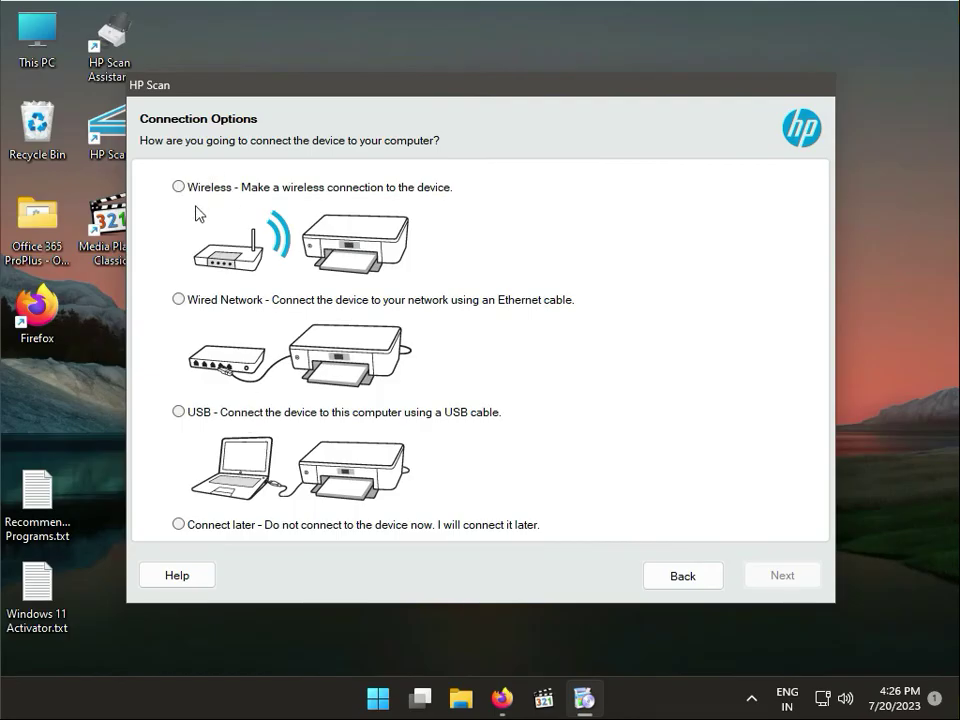
mouse_move(188, 265)
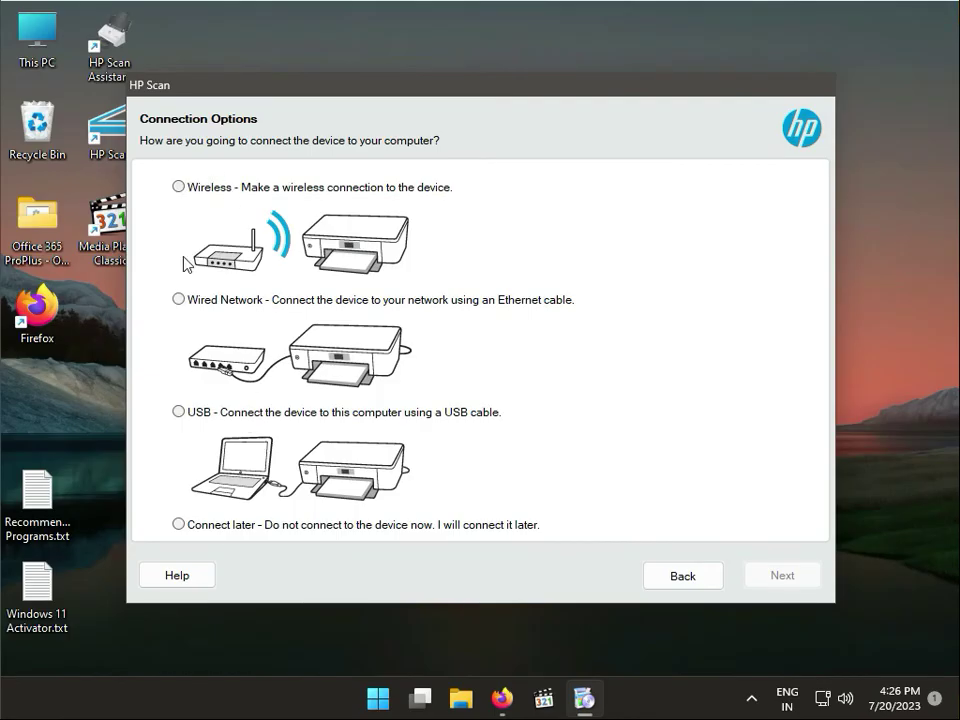
mouse_move(193, 522)
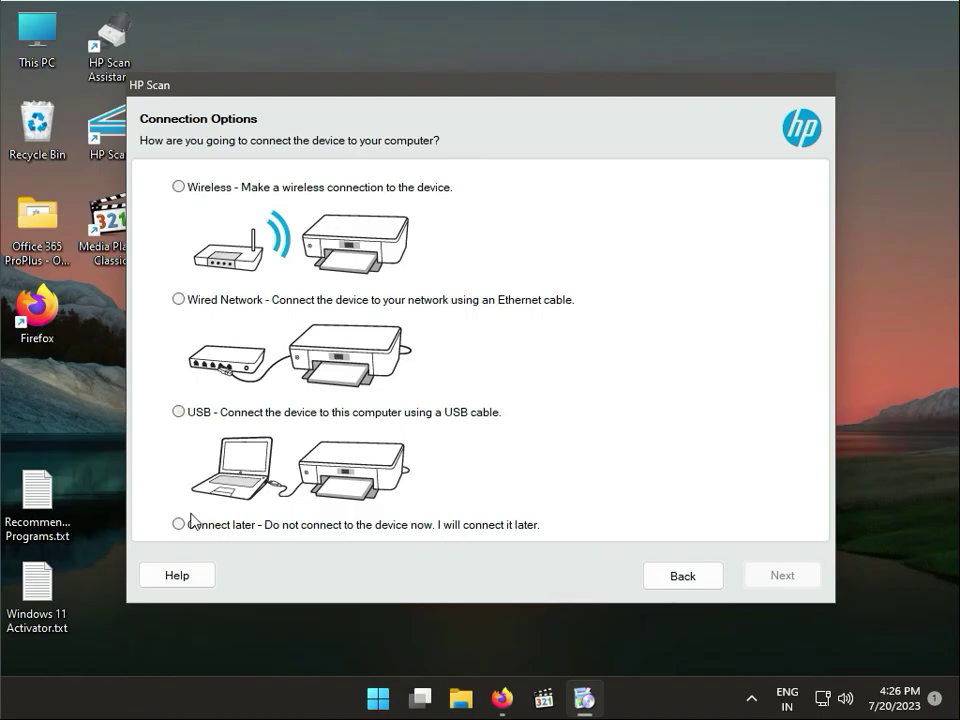
mouse_move(192, 528)
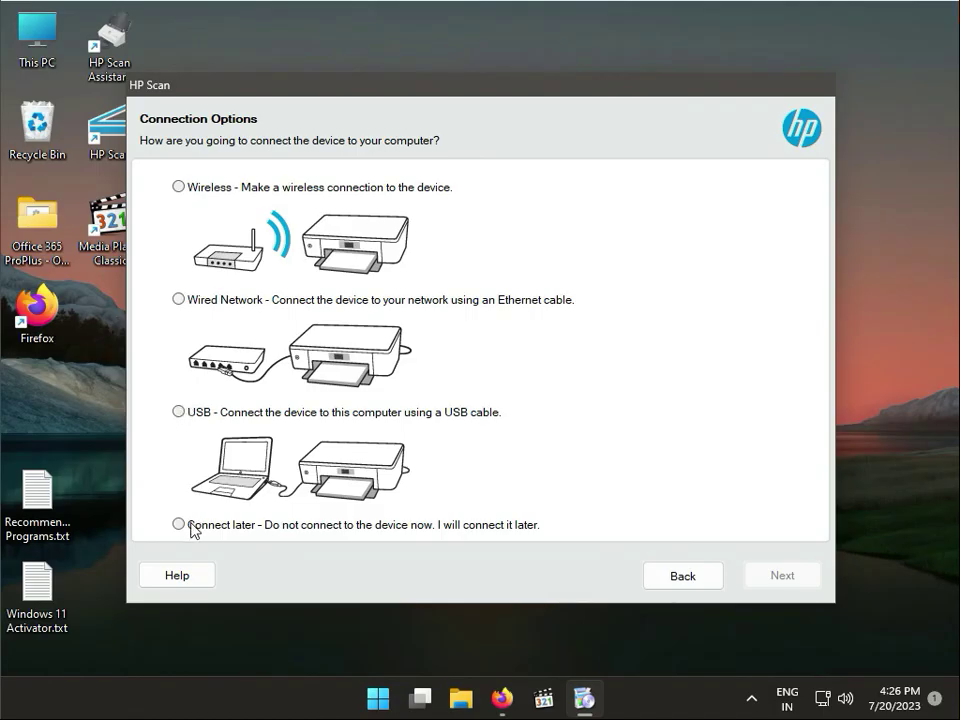
mouse_move(240, 320)
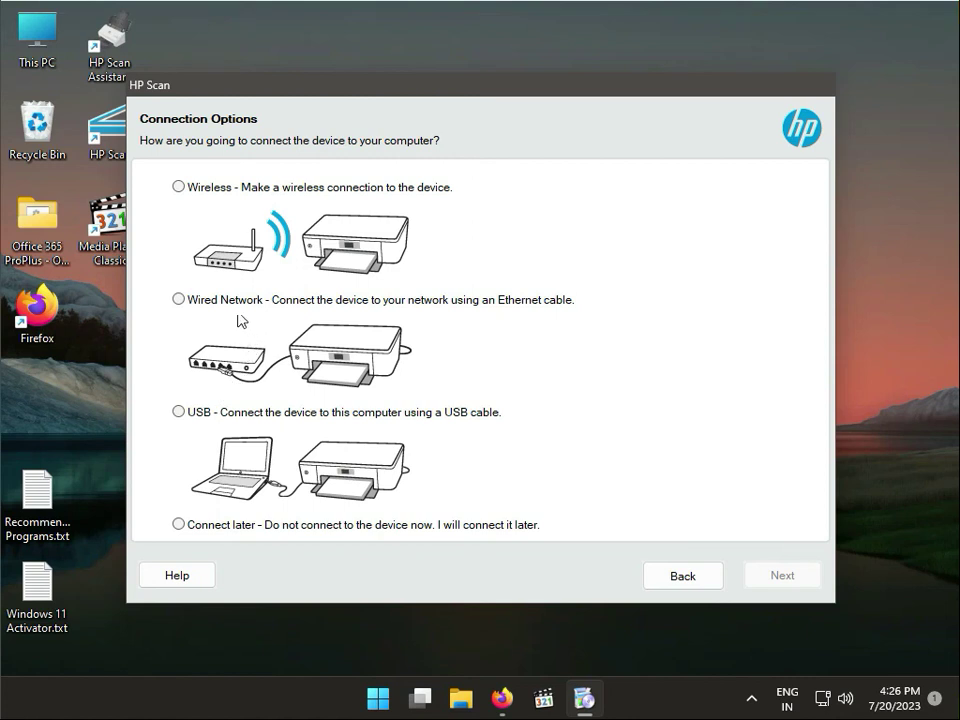
Select USB, then Wired Network, then Wireless connection, and go Back to exit the installer.
left_click(178, 411)
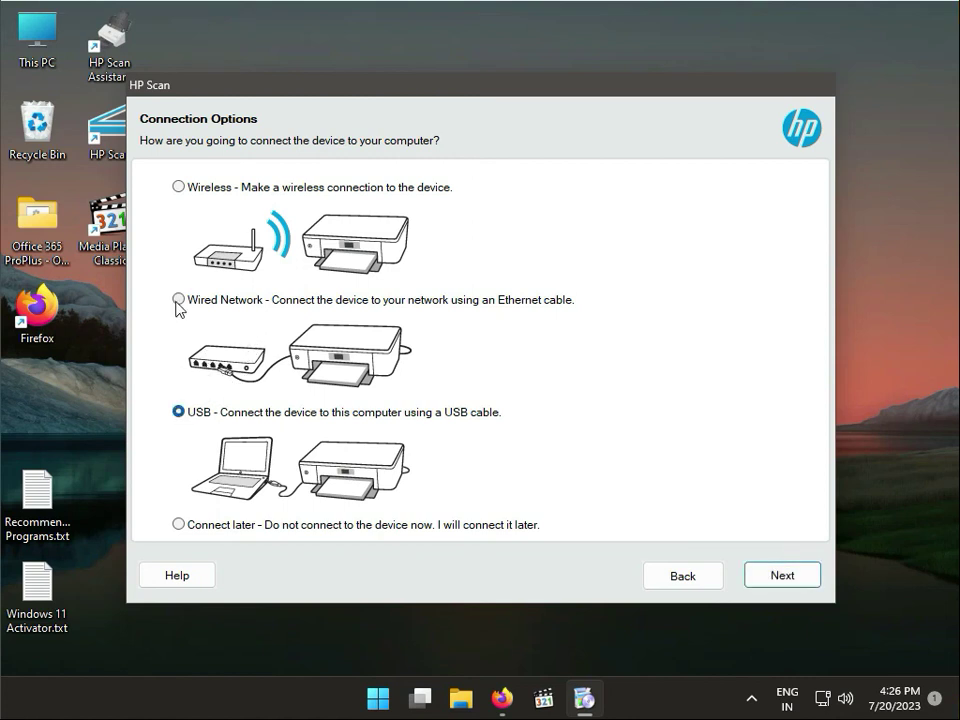
left_click(178, 300)
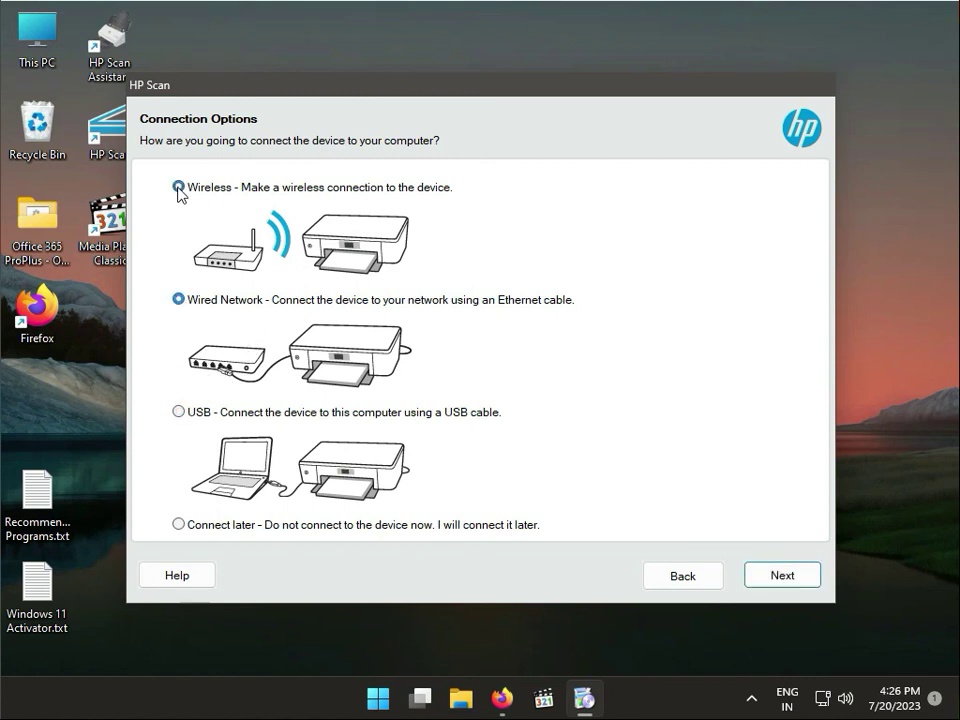
left_click(178, 187)
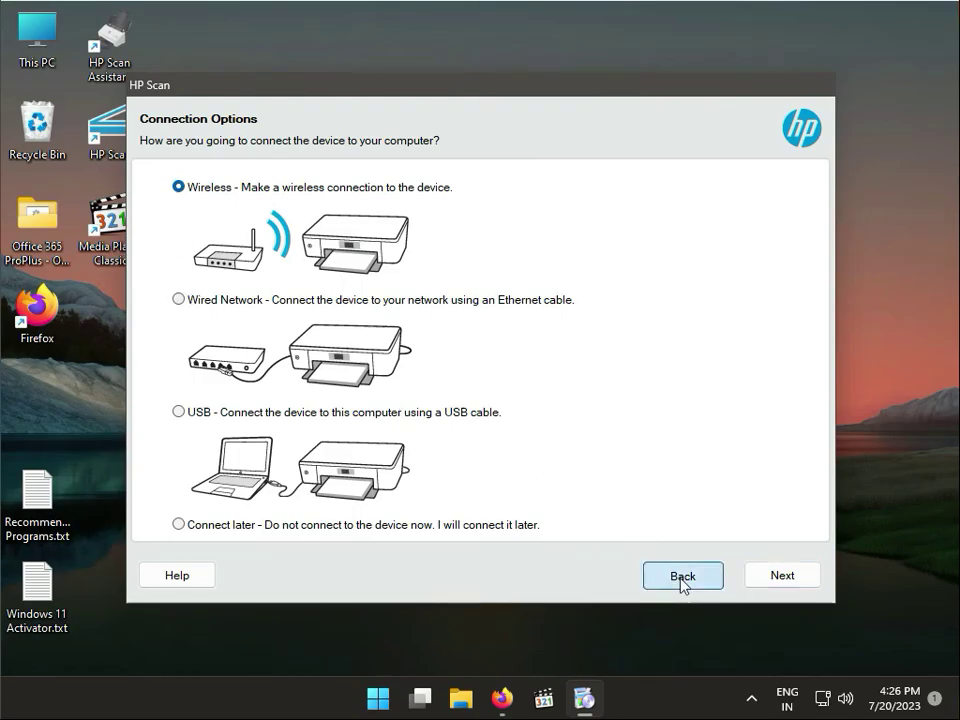
left_click(682, 575)
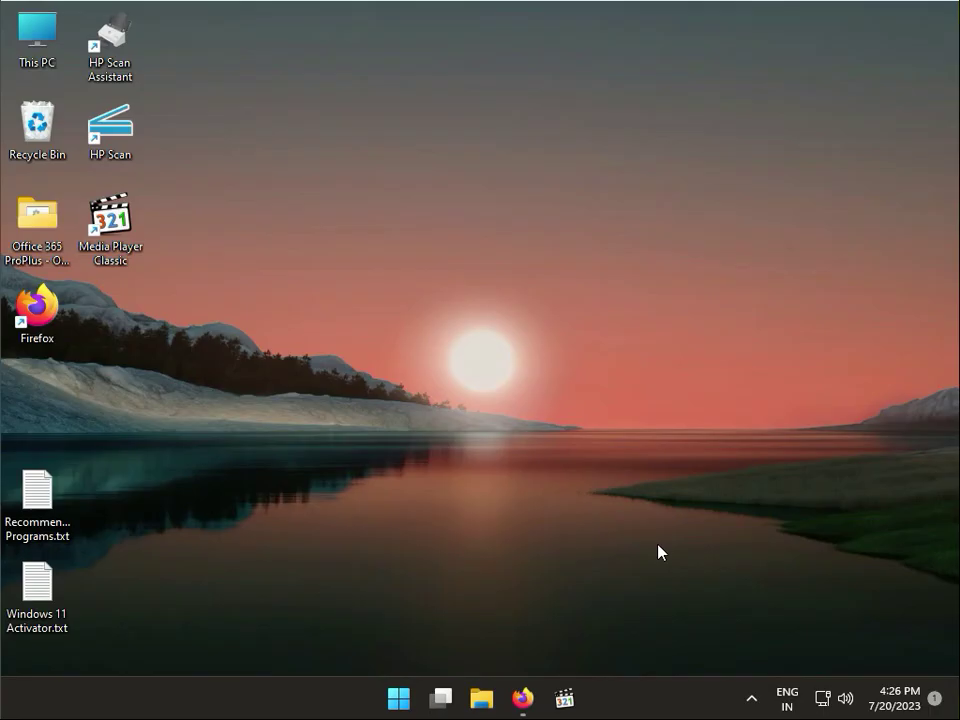